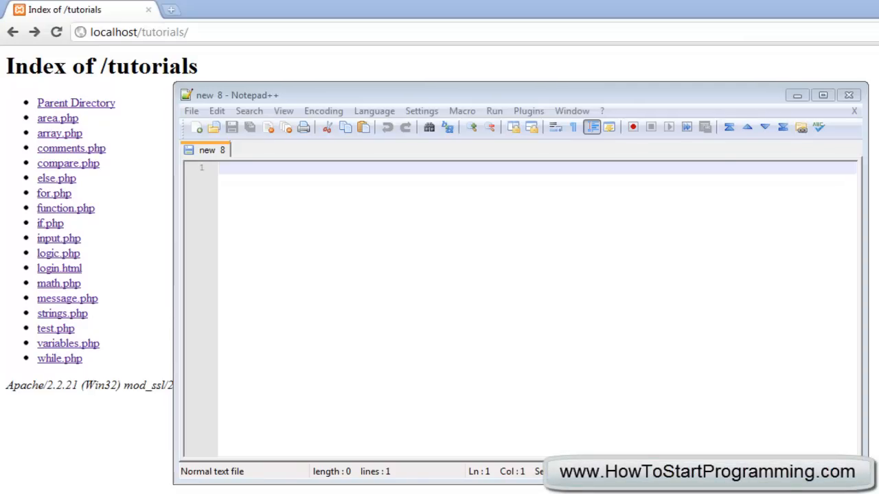
mouse_move(281, 388)
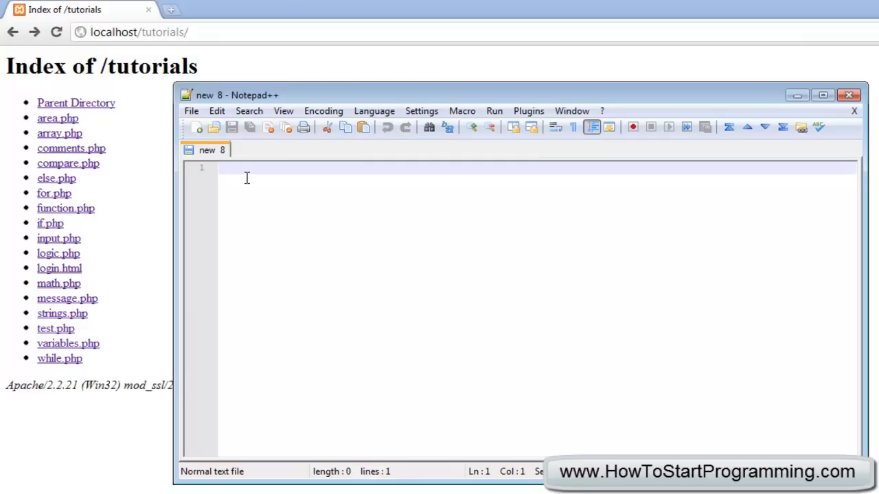
- Type an empty <?php ?> block and save it as timedate.php in tutorials
click(247, 168)
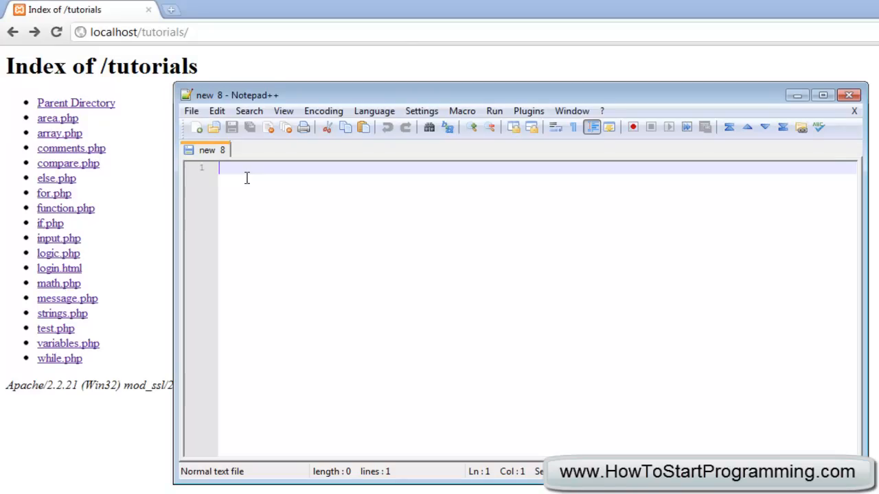
text(<?php)
text(tim)
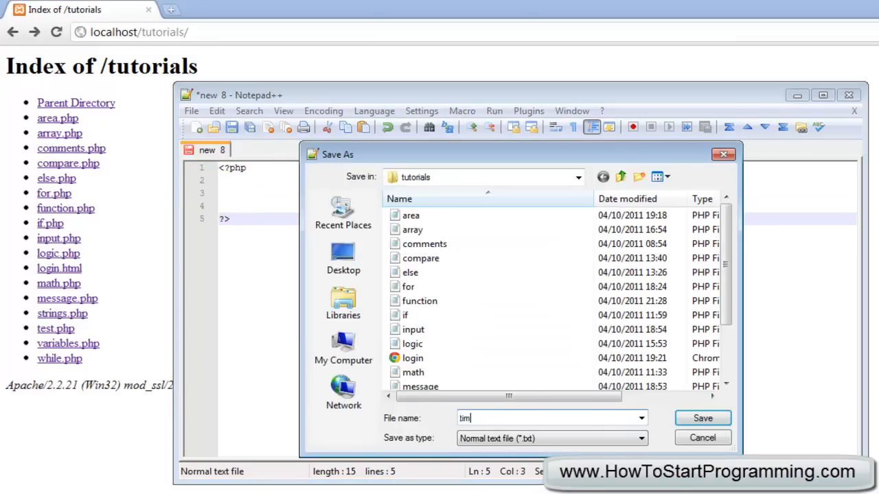
click(703, 418)
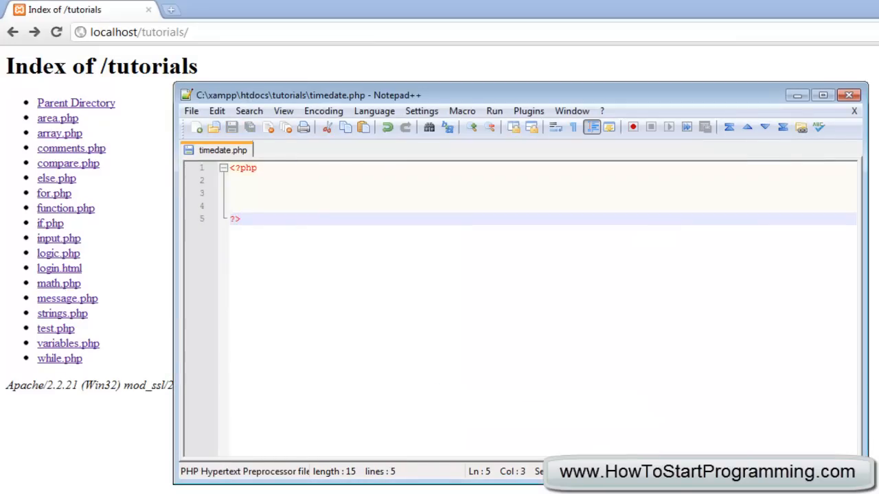
click(250, 194)
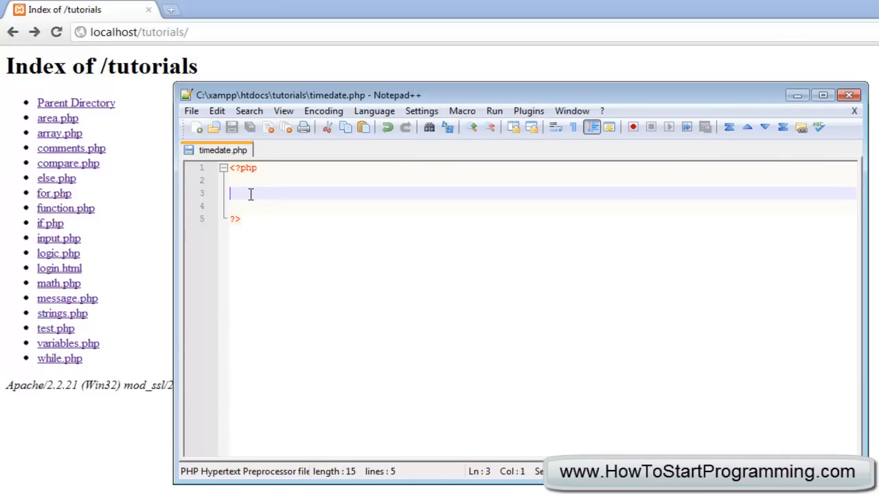
- Type the statement date('m-d-y'); inside the PHP block
text(date)
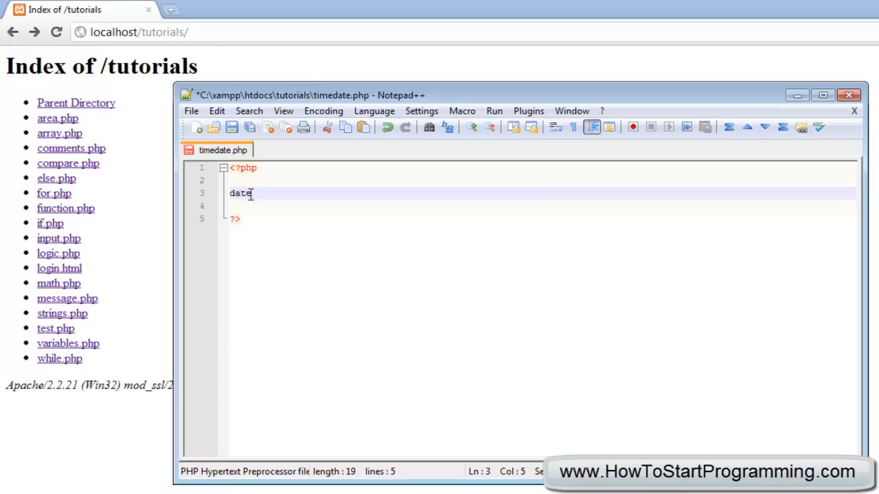
text(()
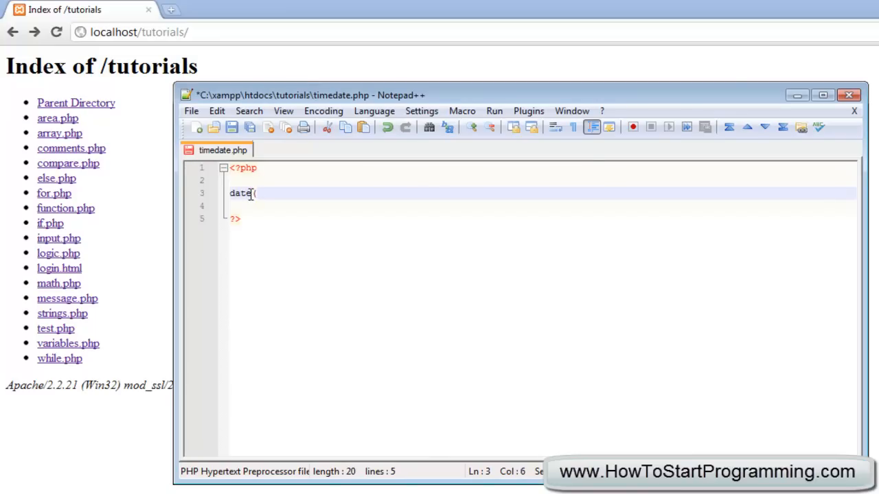
text();)
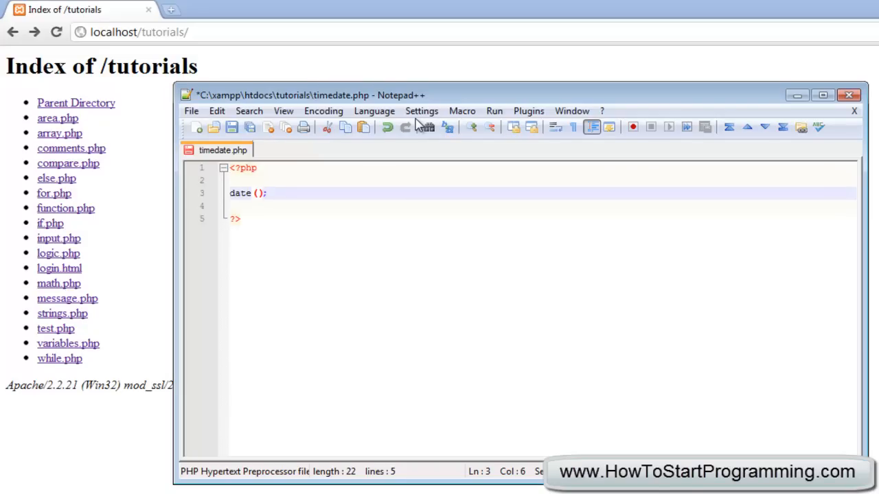
text(')
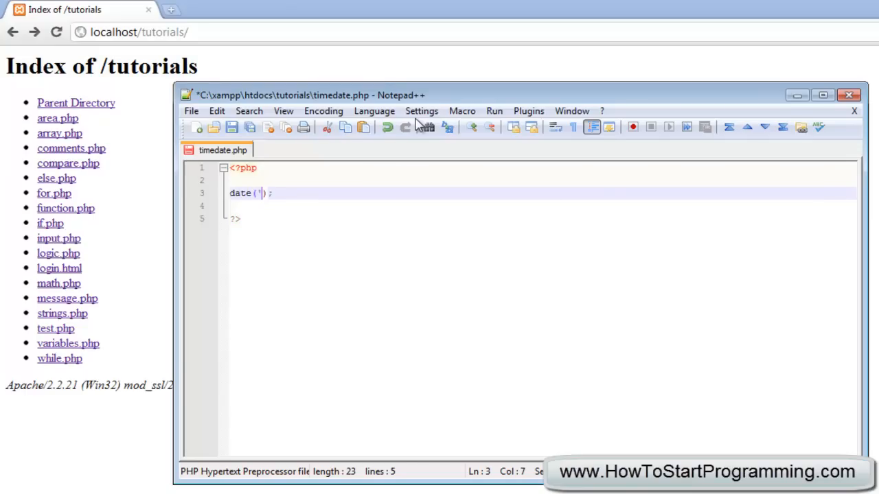
text(n)
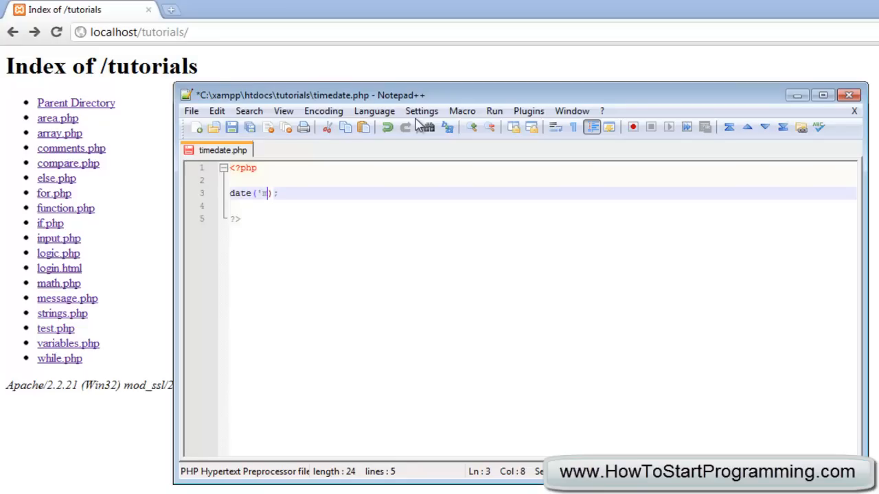
text(-)
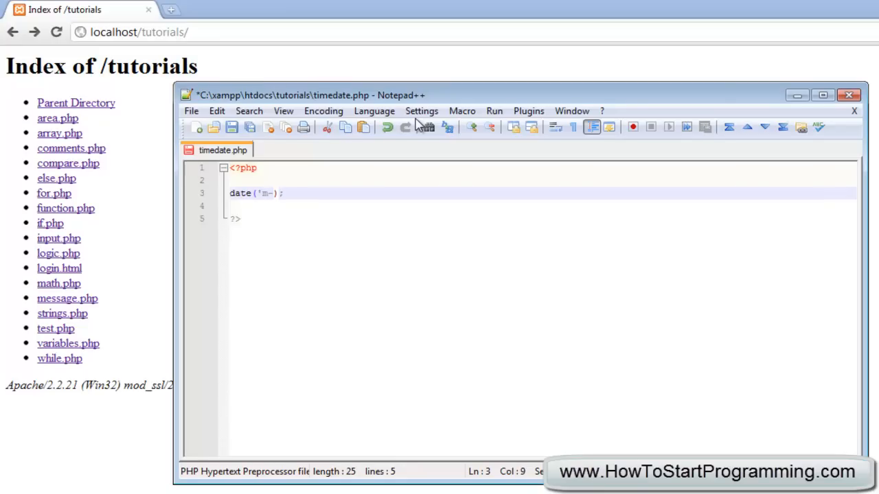
text(d)
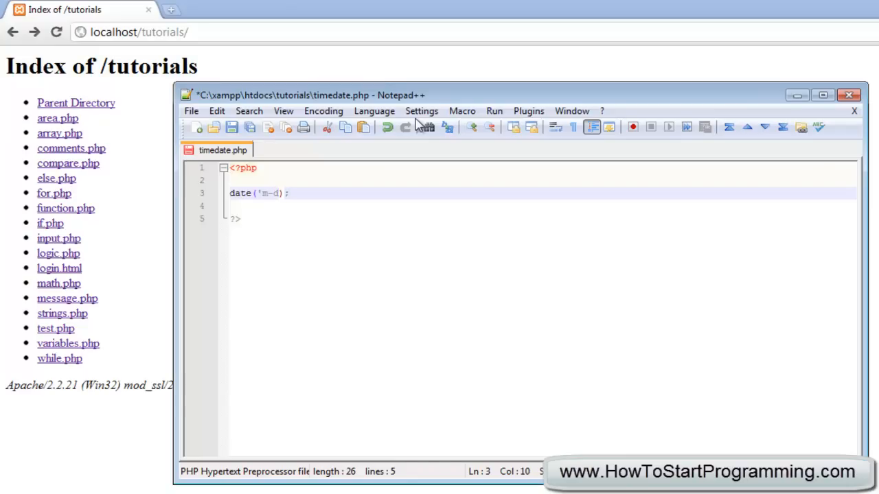
text(-)
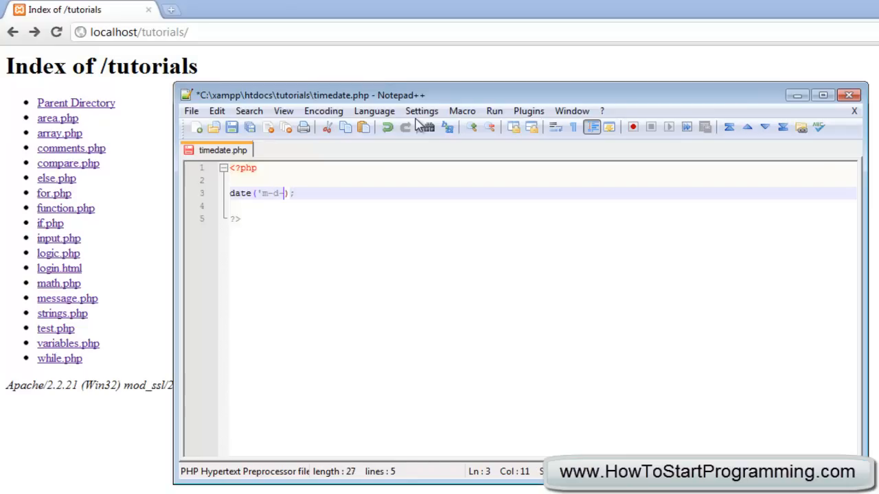
text(y)
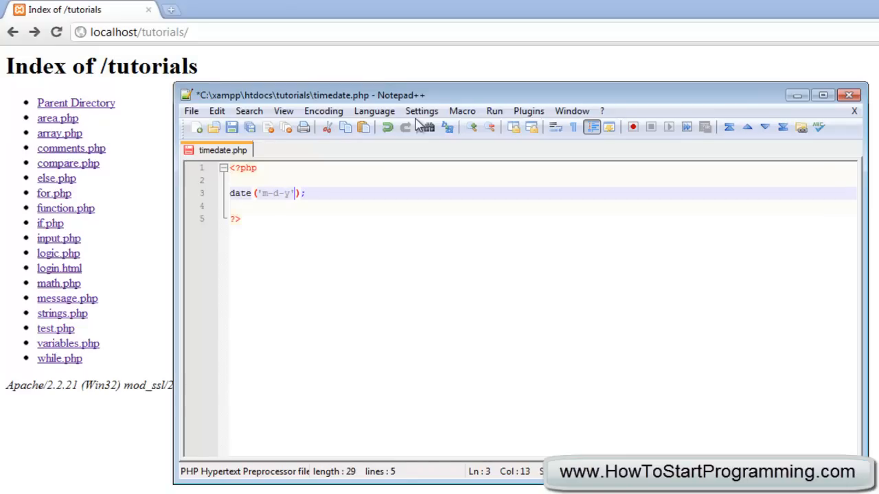
- Type the temporary example date 10-04- on the line below
click(267, 193)
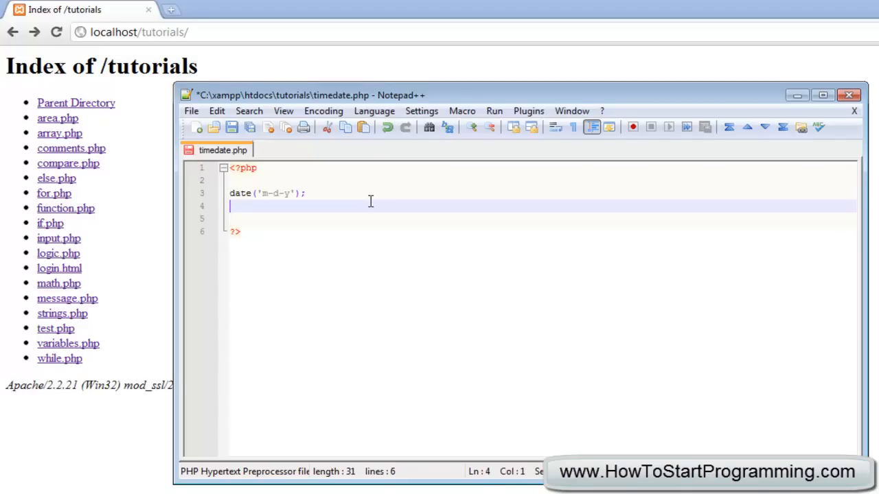
text(10-)
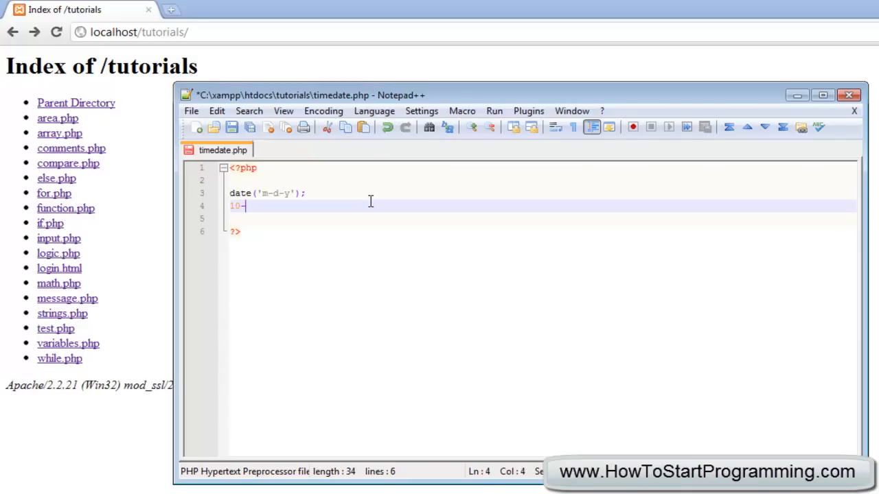
text(04-)
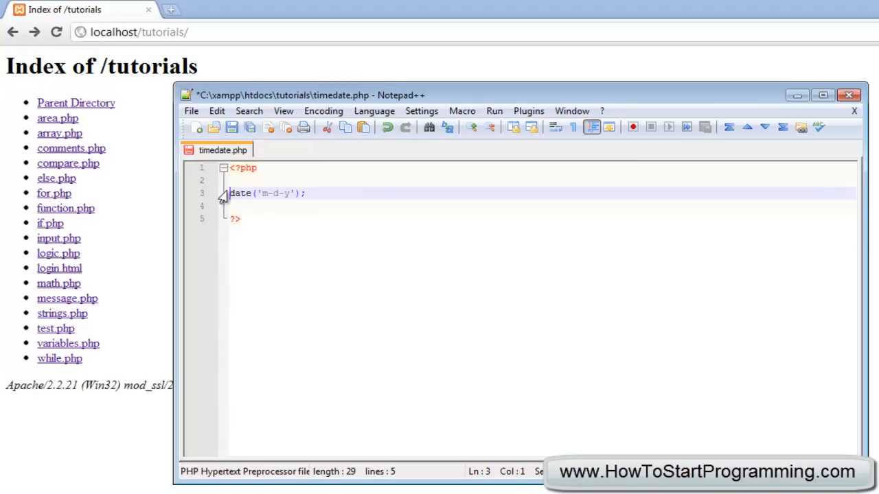
- Echo date() to show 10-04-11 in Chrome, then assign it to $date instead
text(echo)
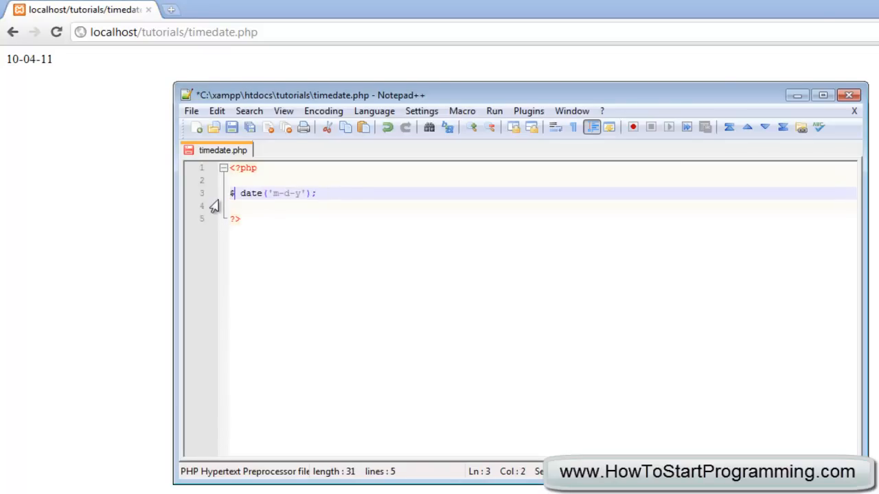
text(date =)
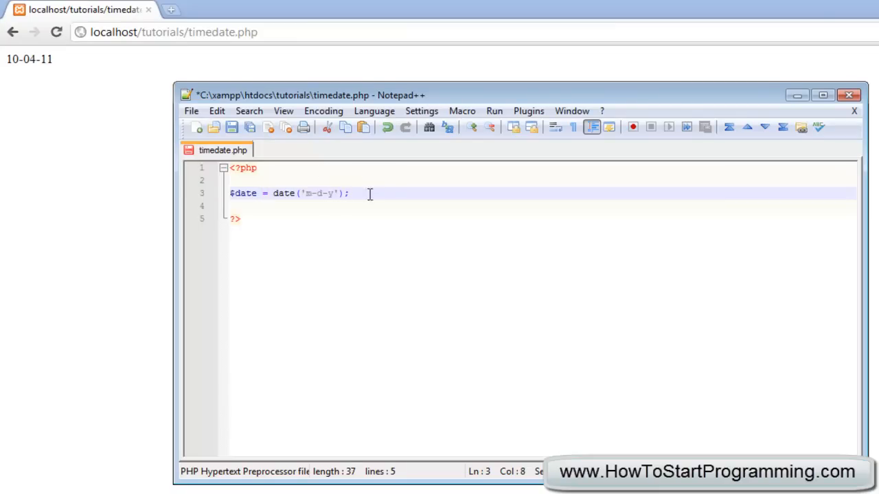
- Add $time = date('H:i:s'); below the date assignment, save, and begin an echo line
key(Enter)
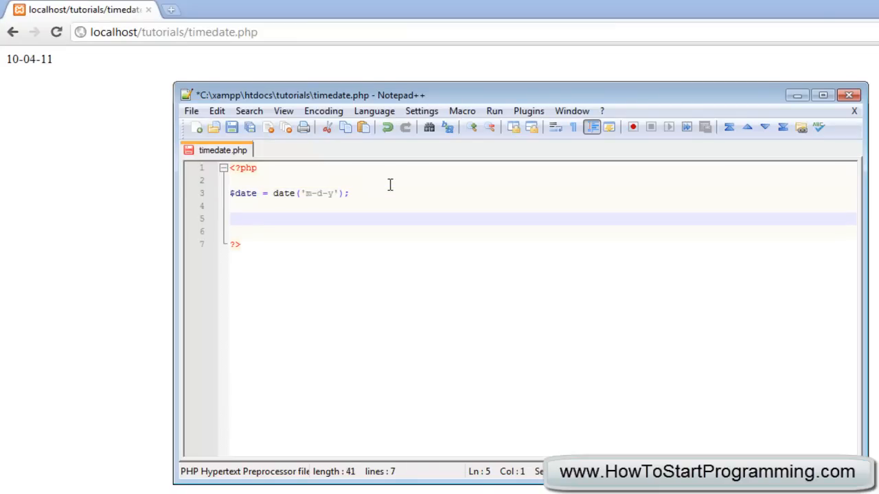
key(Backspace)
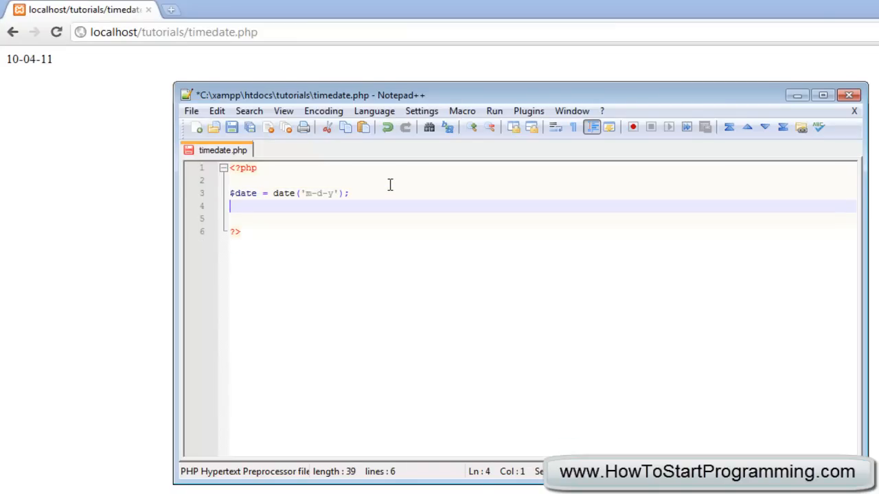
text($)
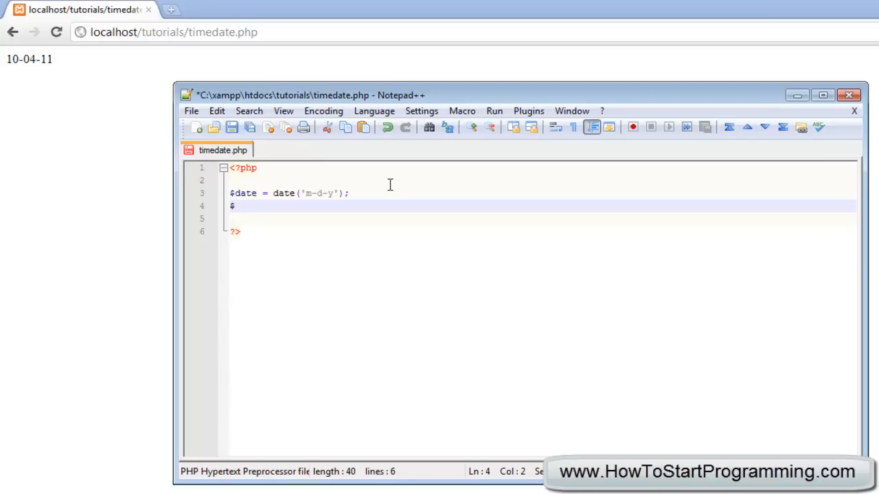
text(time = da)
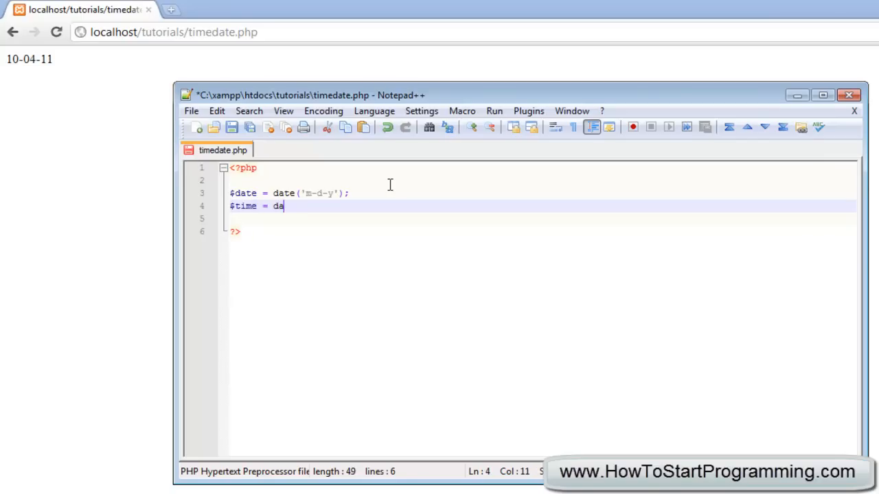
text(te(')
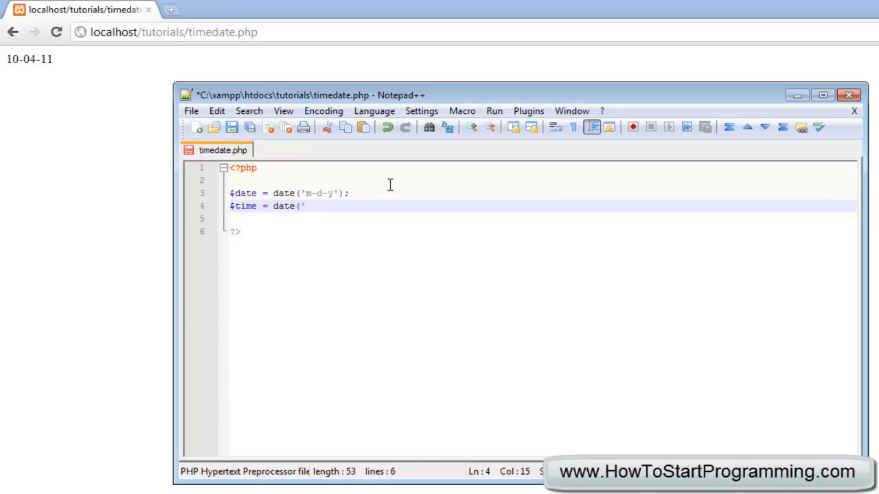
text(');)
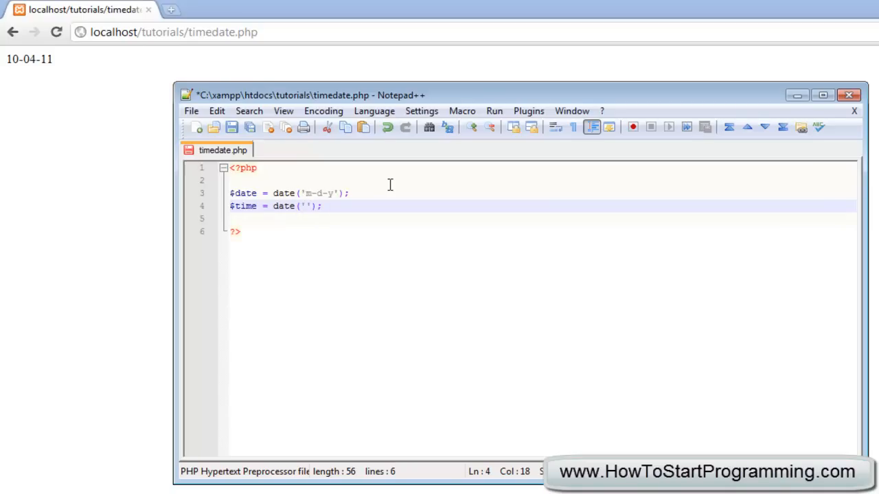
text(H)
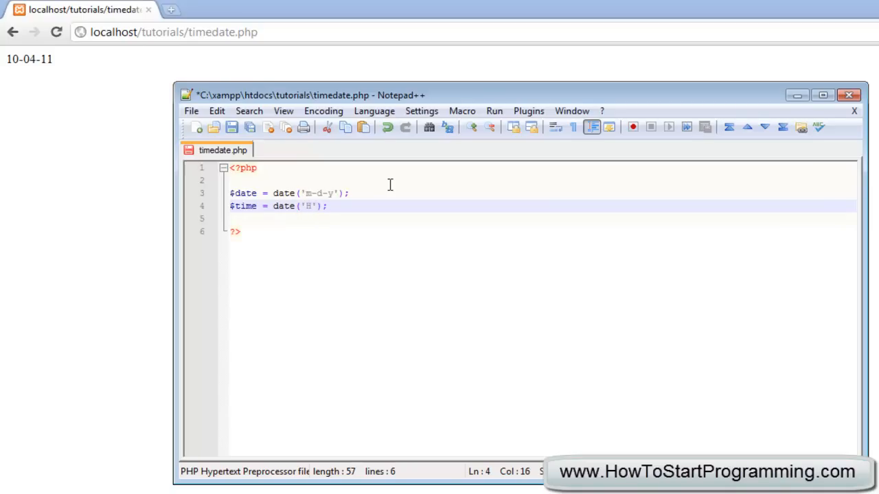
text(:)
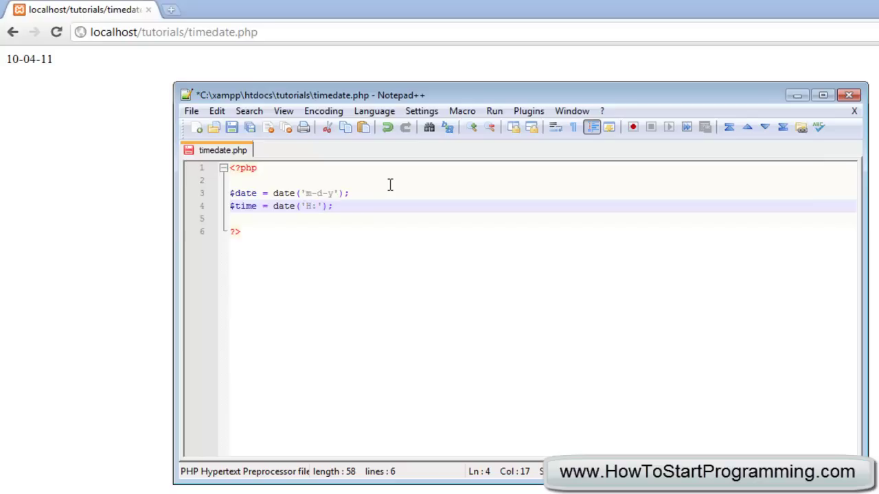
text(i:s)
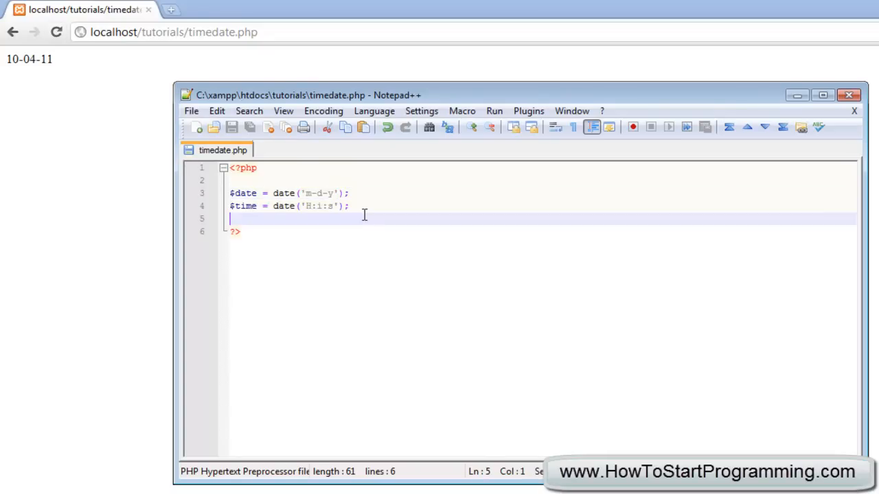
text(echo)
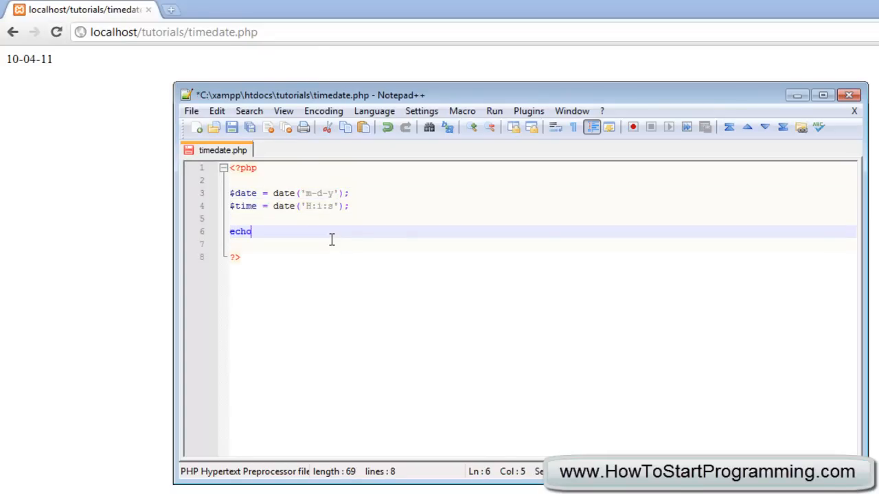
- Echo 'The current time is '.$time, save, and reload the page in Chrome
text('The cu)
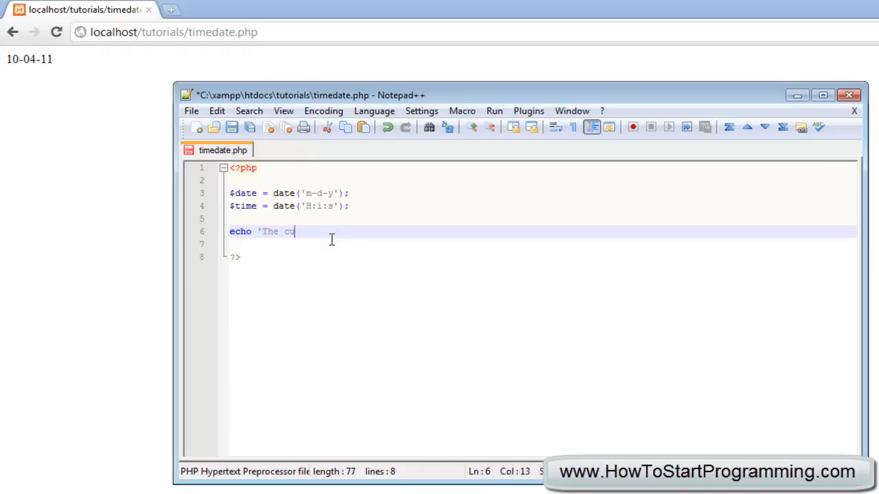
text(rrent time is)
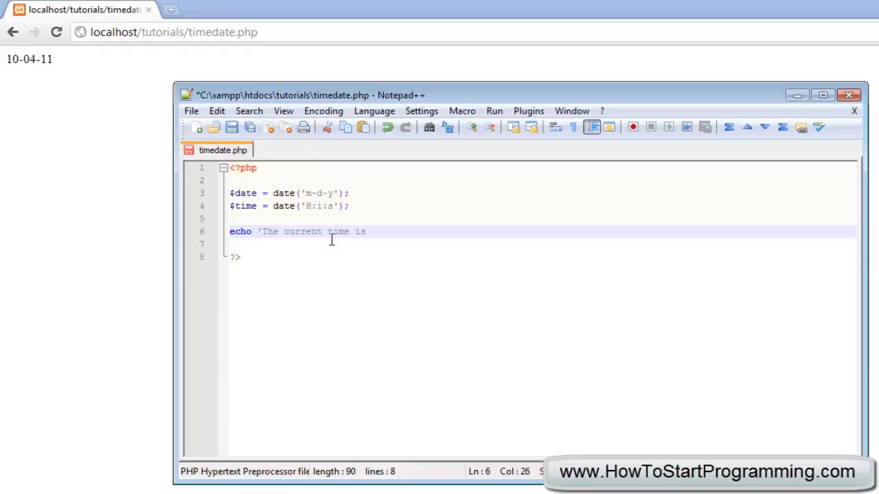
text('.)
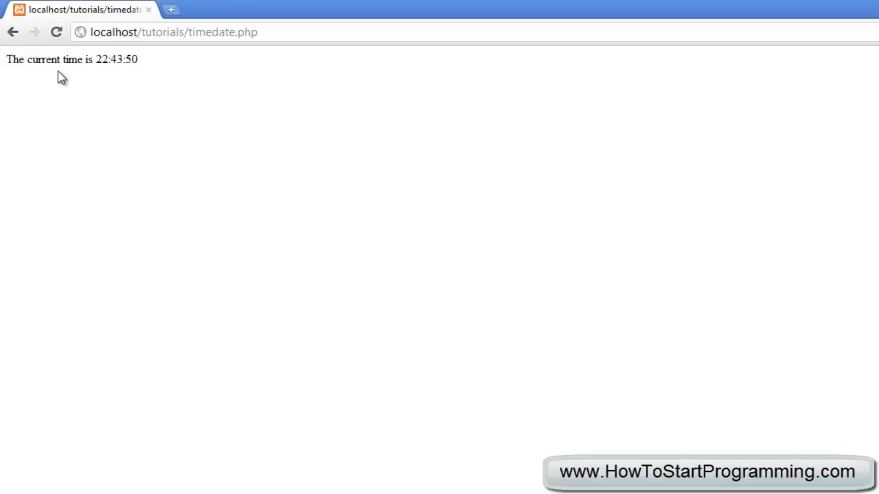
- Check the page shows the time 22:43:50, then return to Notepad++
double_click(115, 59)
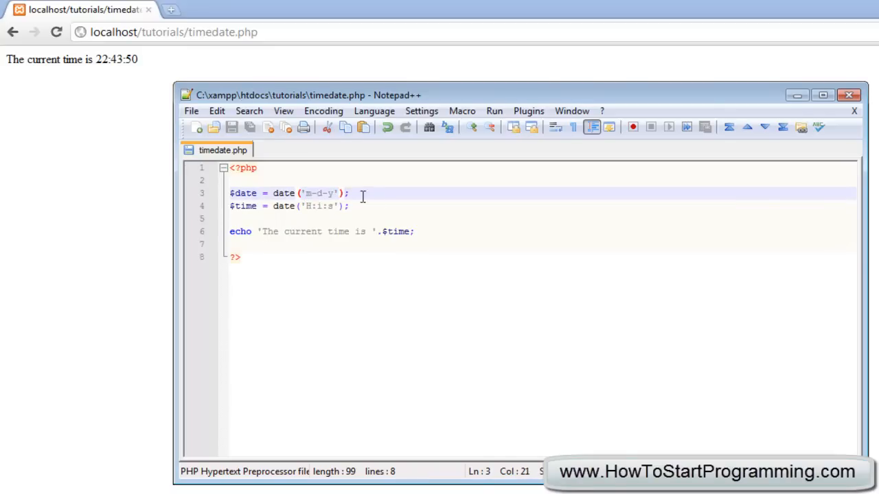
- Add $day = date('l'); to store the weekday name
text($day)
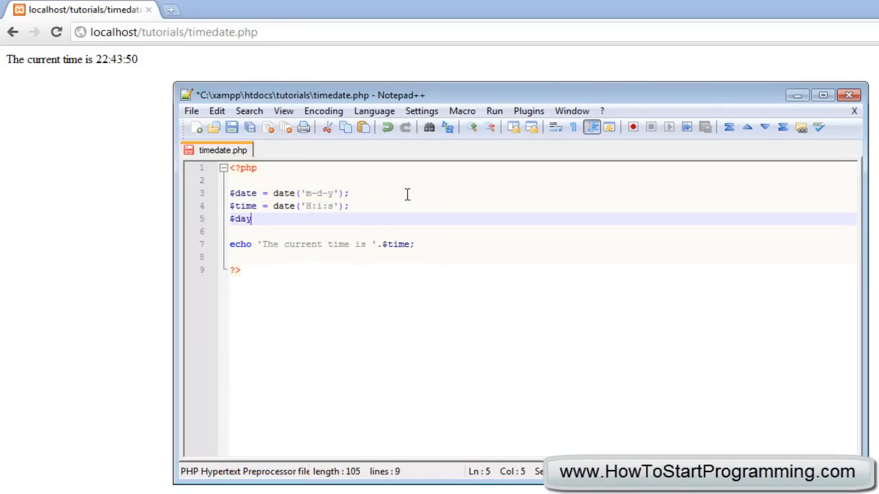
text(= date()
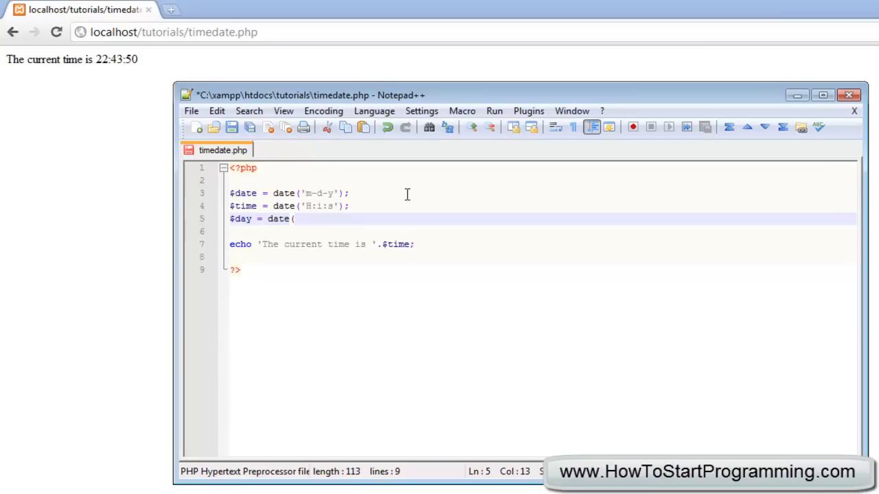
text('l')
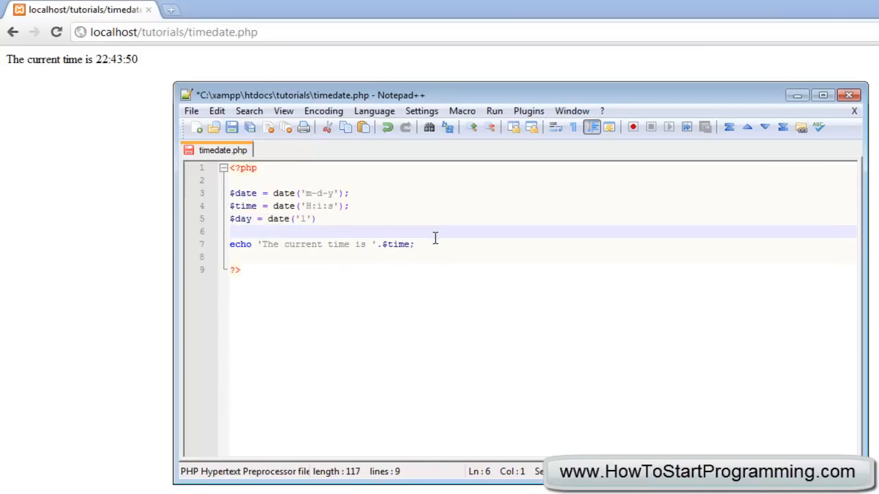
- Change the echo to 'The current day is '.$day, fix the missing semicolon, and save
click(329, 245)
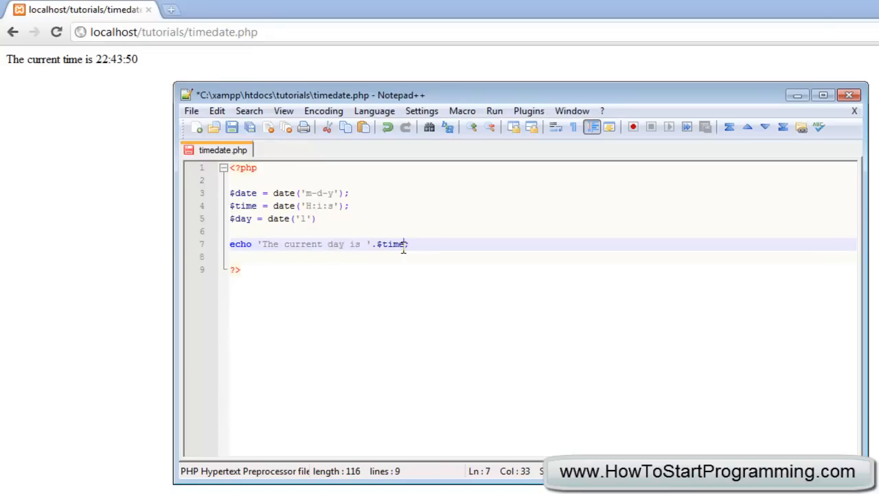
text(day)
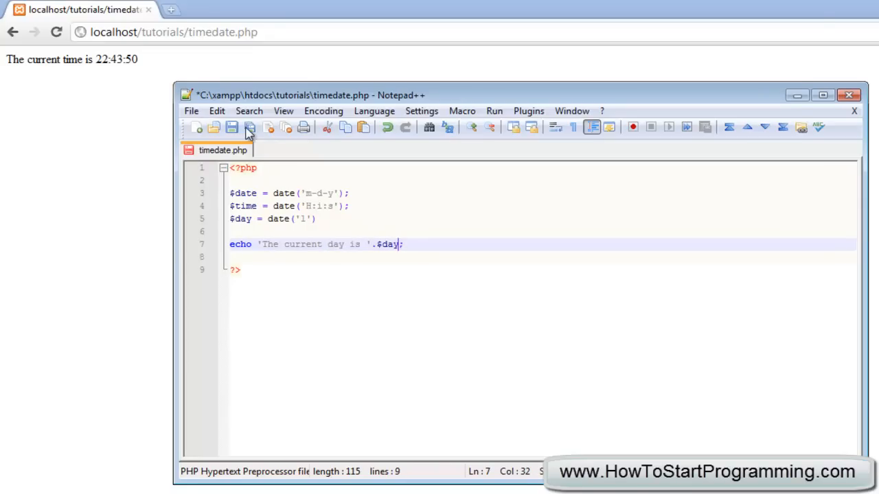
click(58, 32)
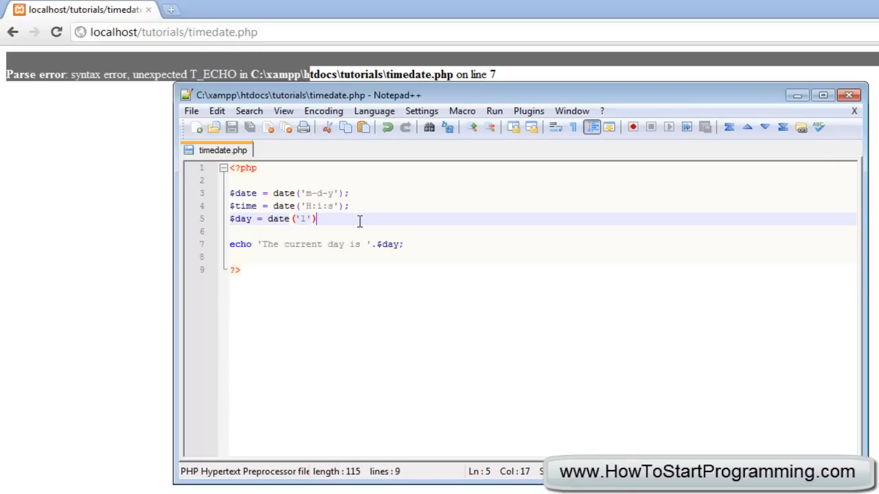
text(;)
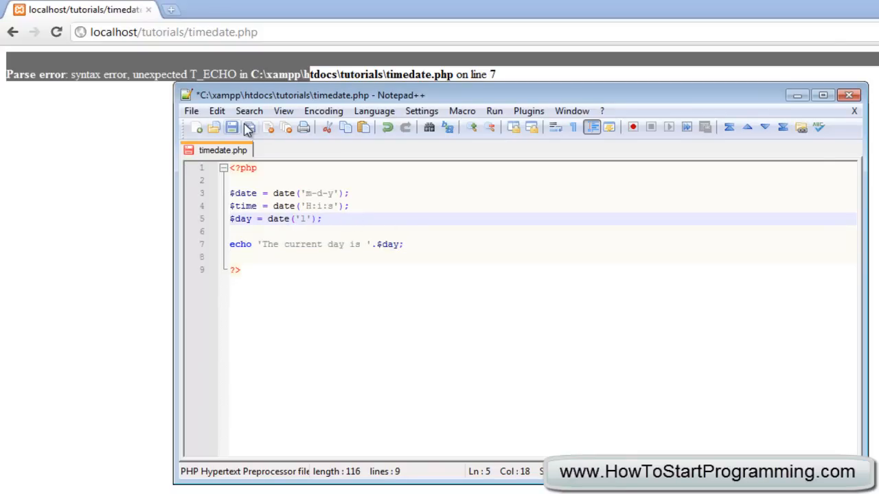
click(231, 128)
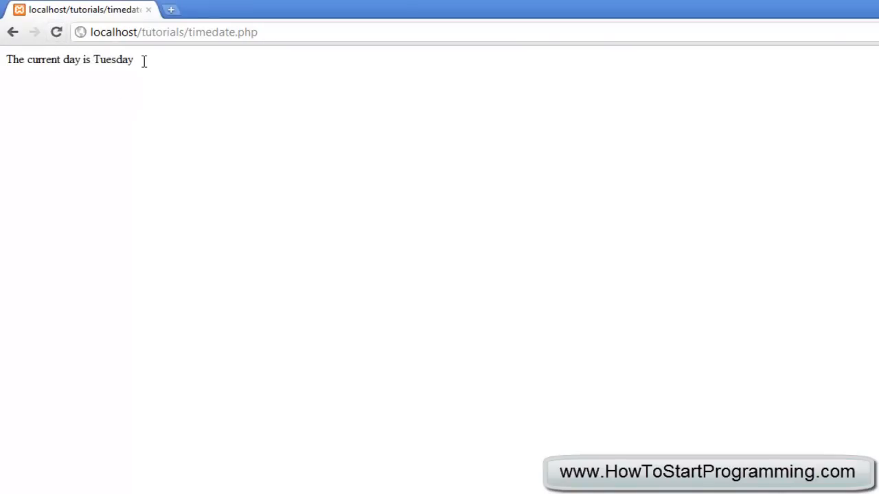
- Confirm Chrome shows Tuesday, then select and deselect the three date() lines in Notepad++
double_click(113, 59)
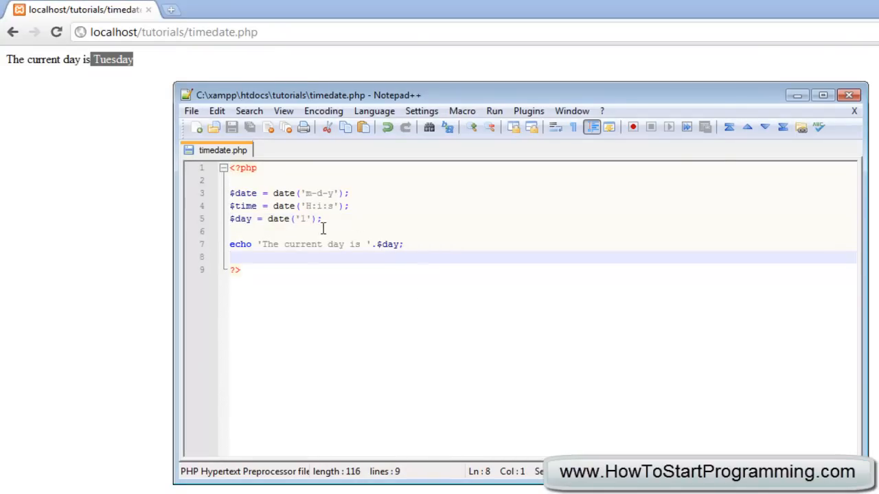
drag(230, 193, 322, 218)
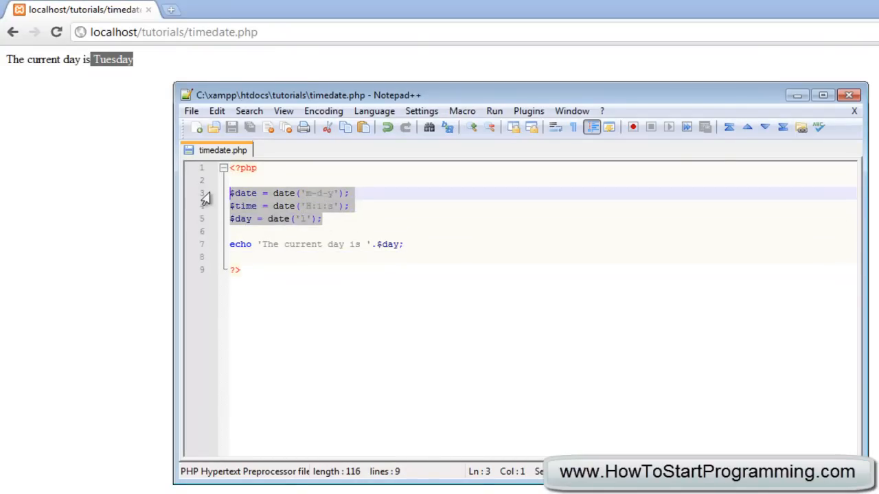
click(404, 244)
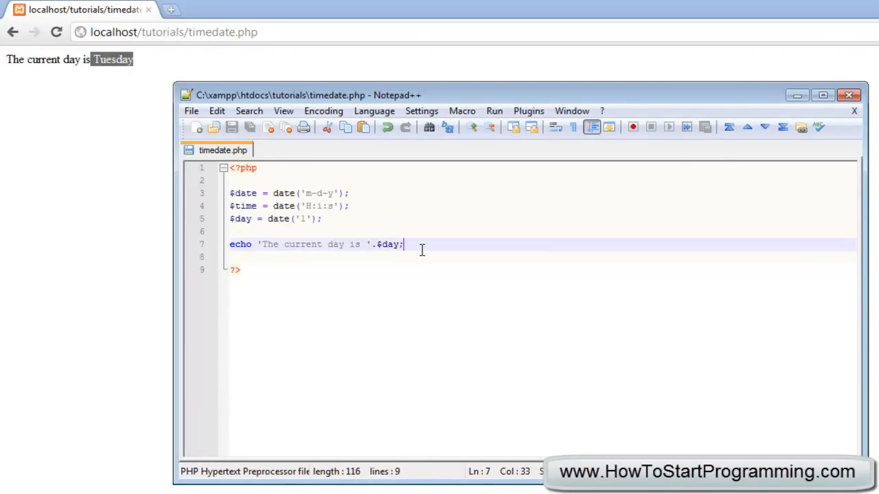